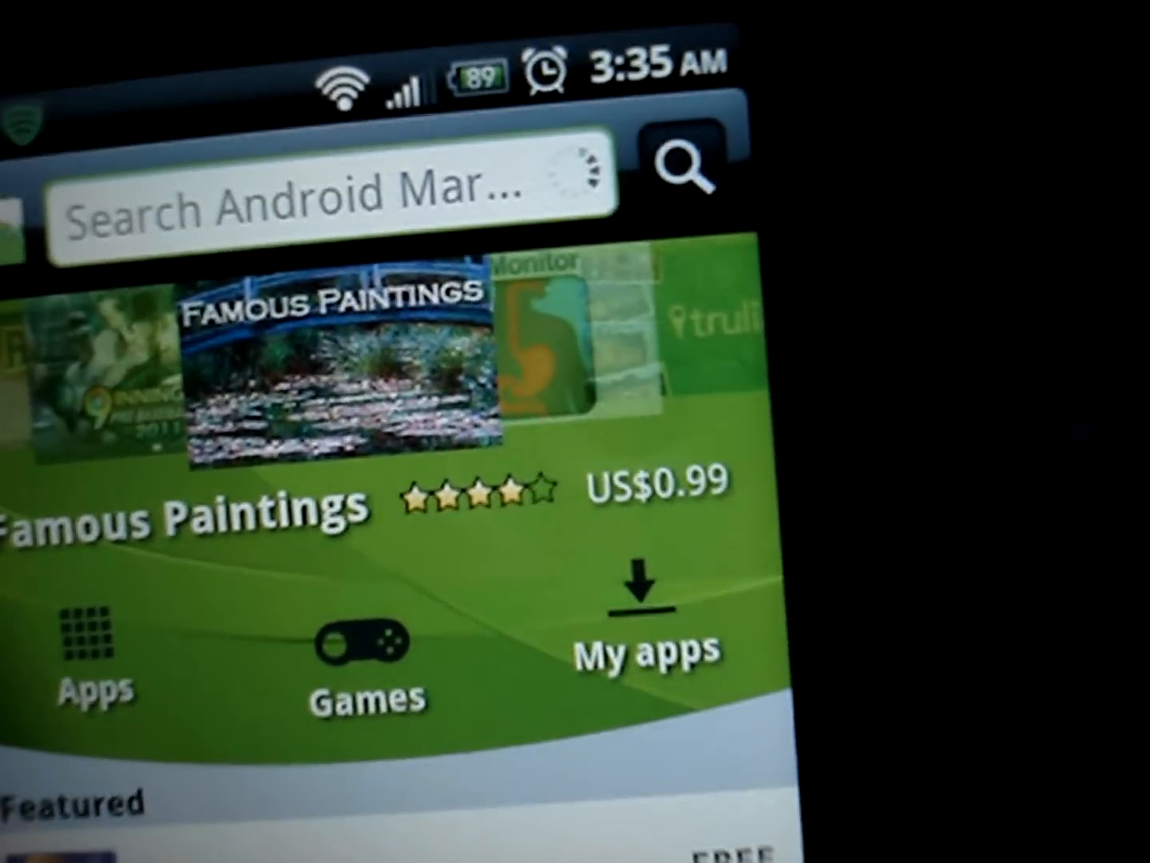
Search the Market for 'android seven' using the suggestion for the typed word 'android'
{"action": "left_click", "coordinate": [320, 208]}
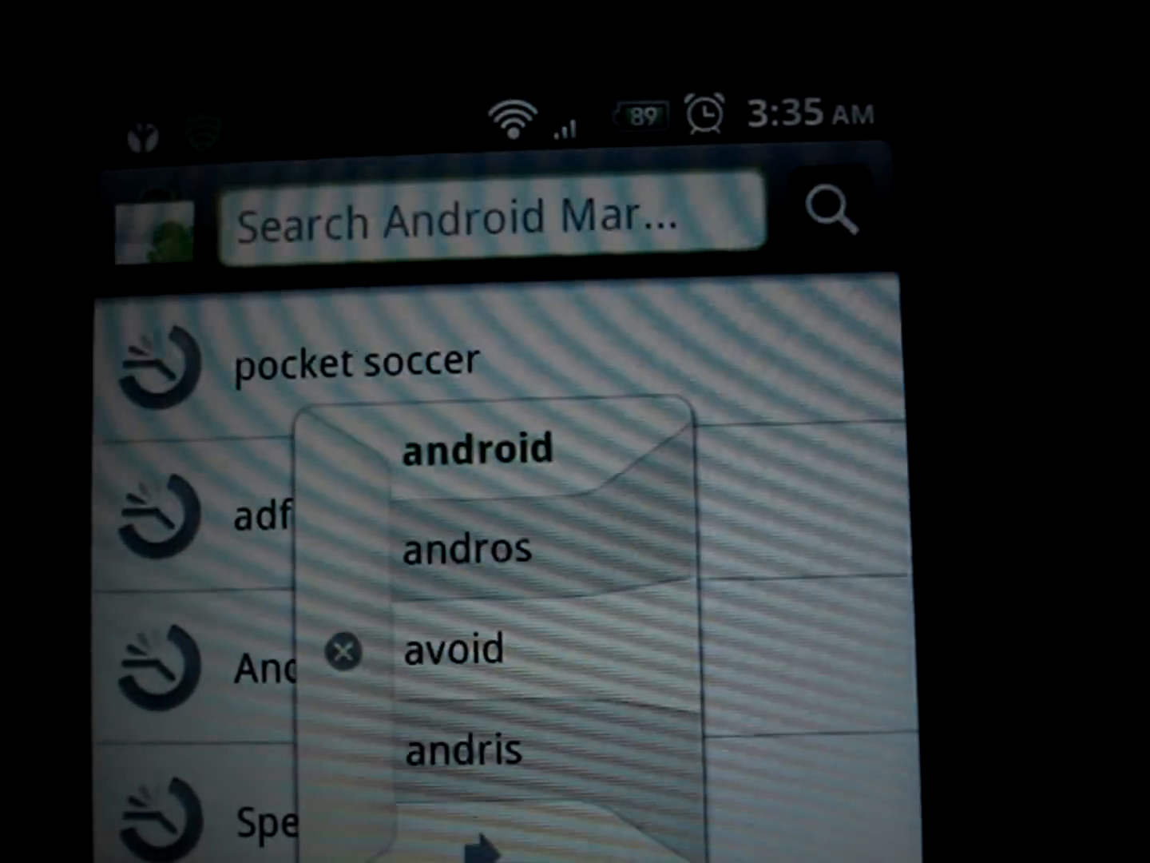
{"action": "left_click", "coordinate": [475, 448]}
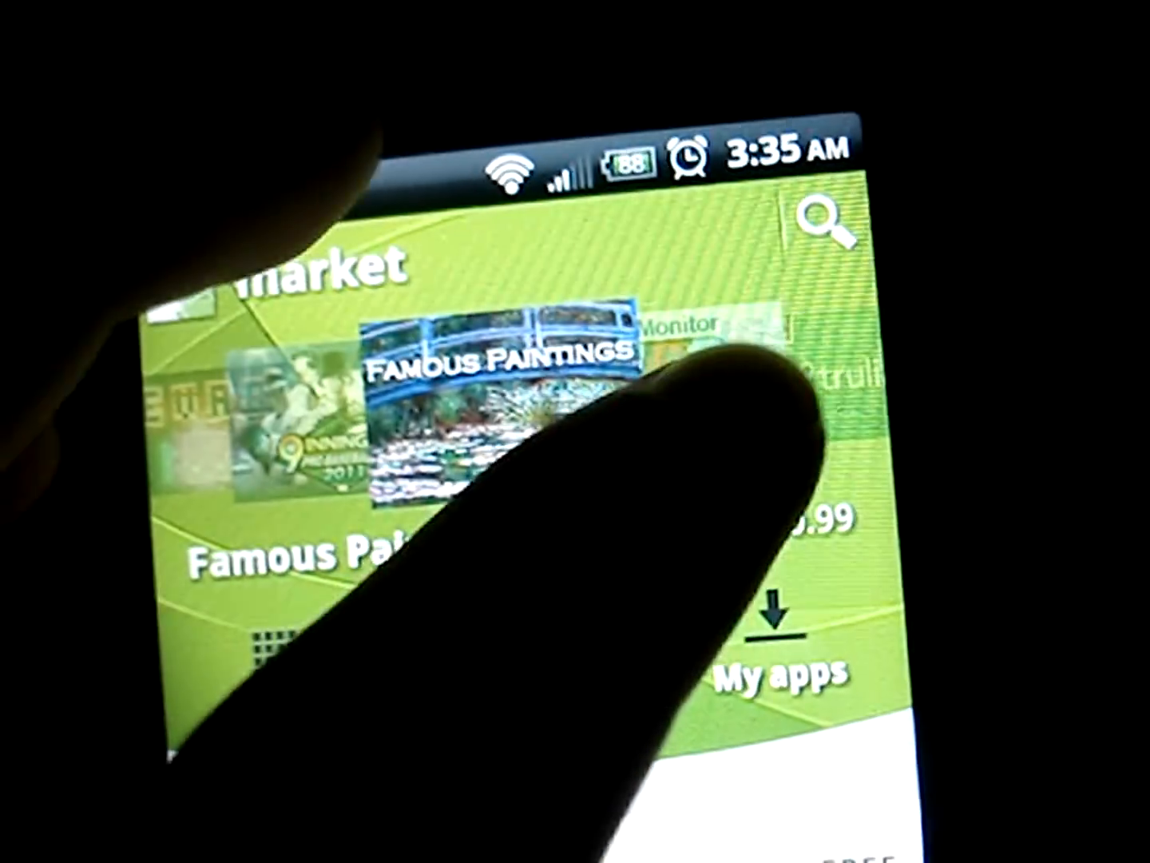
{"action": "left_click", "coordinate": [831, 227]}
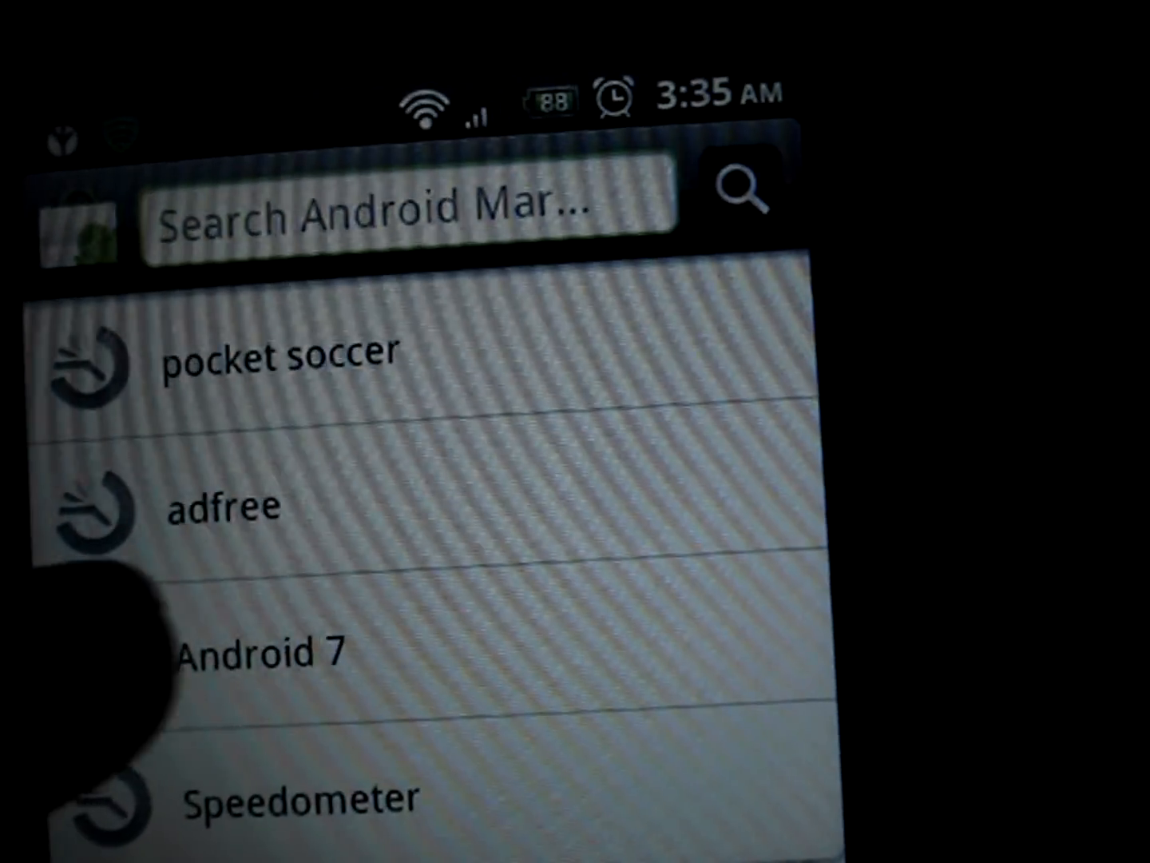
{"action": "type", "text": "android"}
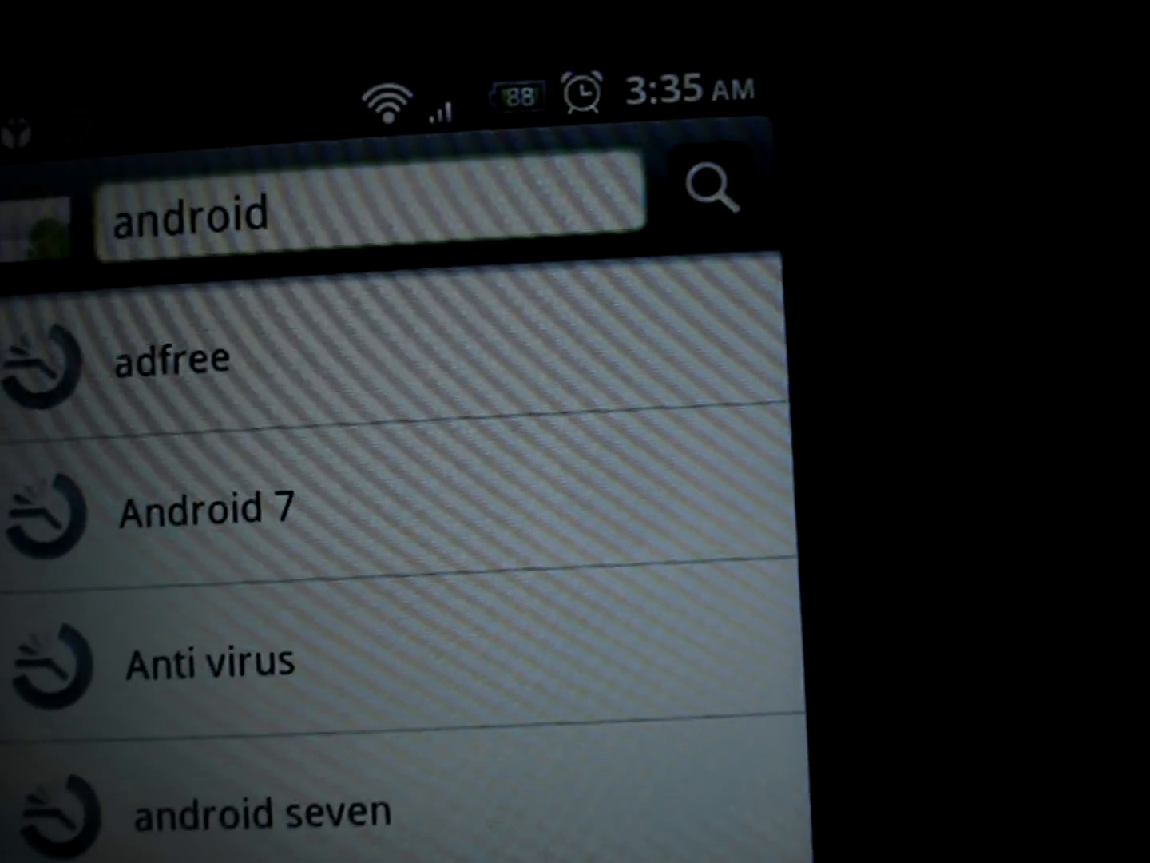
{"action": "left_click", "coordinate": [240, 813]}
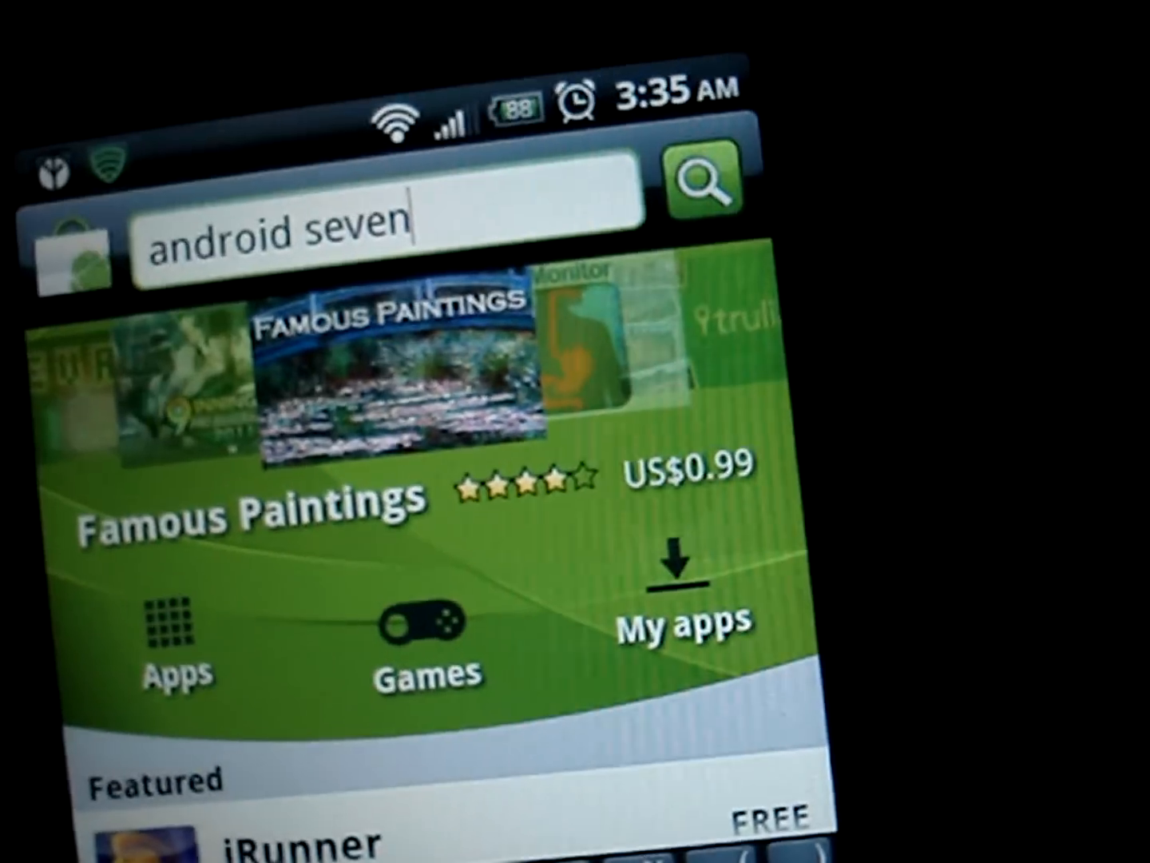
{"action": "left_click", "coordinate": [700, 185]}
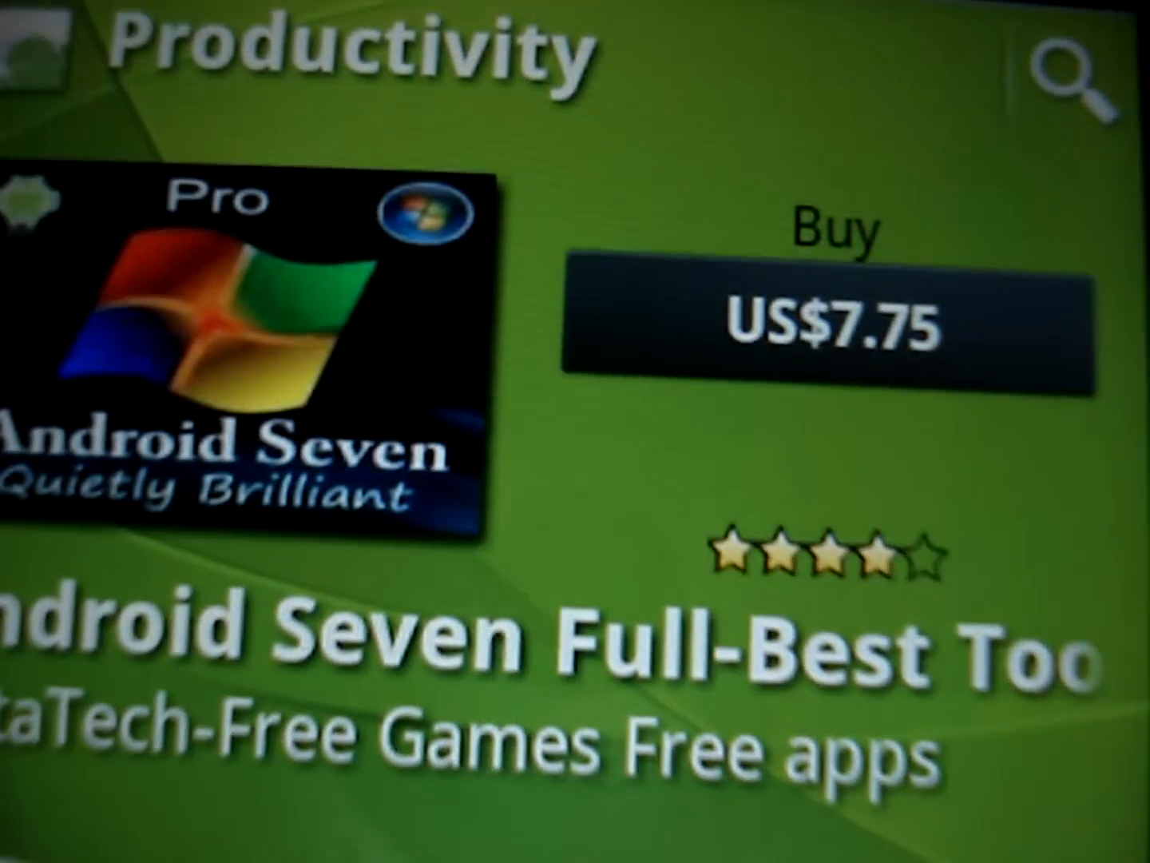
Scroll down the Android Seven Full-Best Tools page to its Description section
{"action": "scroll", "scroll_direction": "down", "scroll_amount": 3}
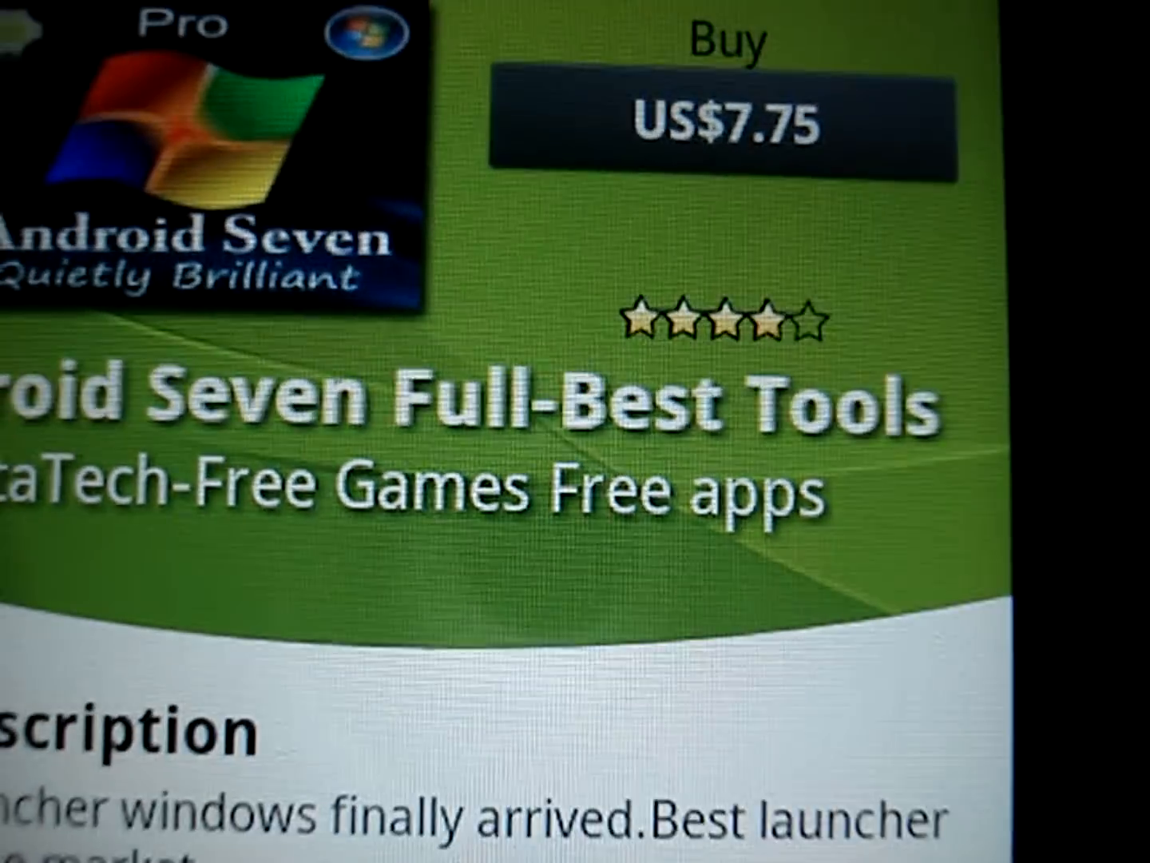
{"action": "scroll", "scroll_direction": "down", "scroll_amount": 3}
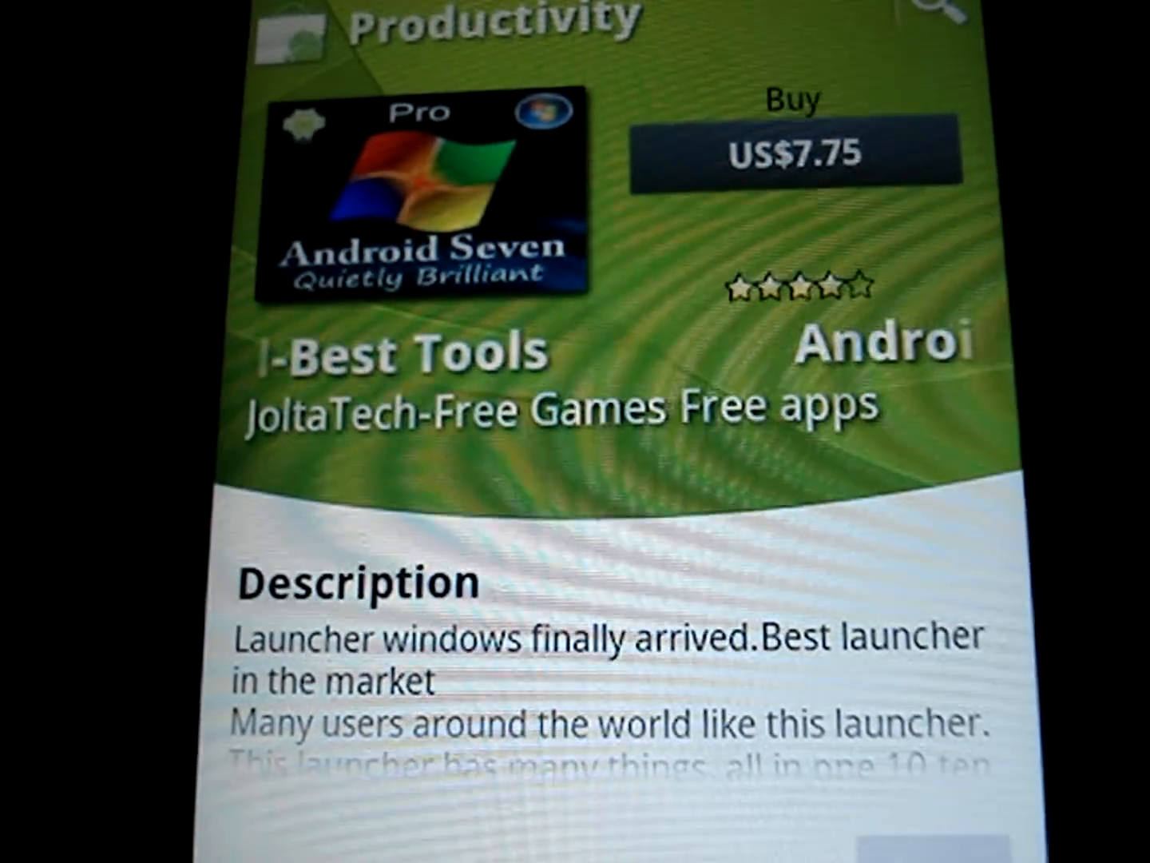
{"action": "scroll", "scroll_direction": "down", "scroll_amount": 3}
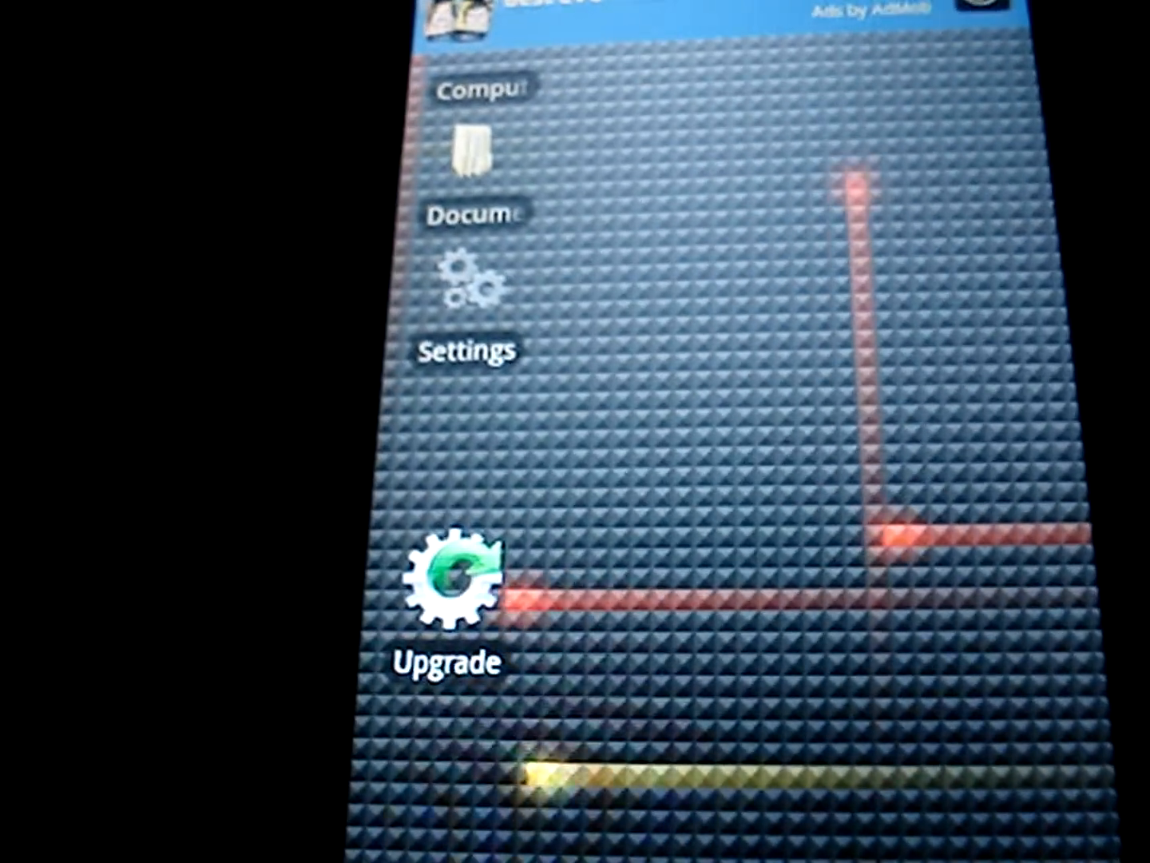
Reveal the taskbar with the Start orb and quick-launch icons, then bring up the start menu
{"action": "scroll", "scroll_direction": "down", "scroll_amount": 3}
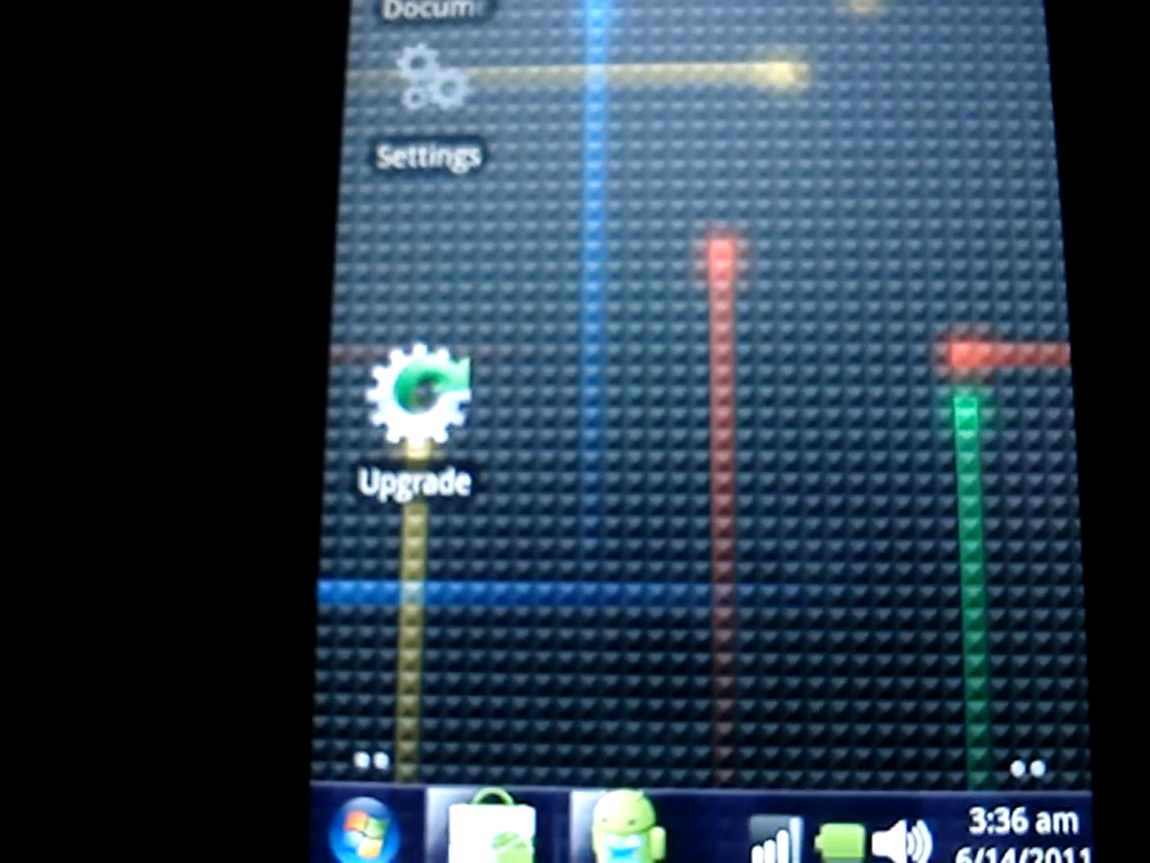
{"action": "left_click", "coordinate": [1035, 821]}
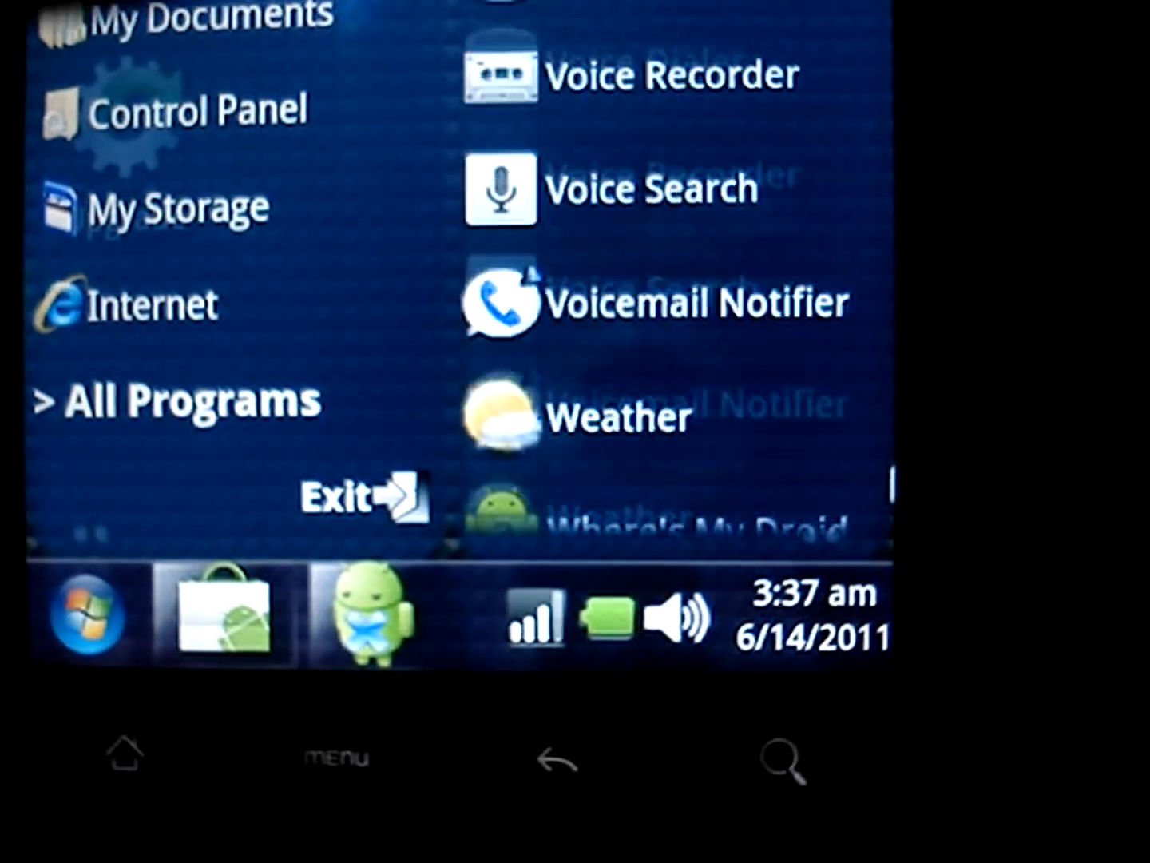
Scroll the All Programs list down toward its end
{"action": "scroll", "scroll_direction": "down", "scroll_amount": 3}
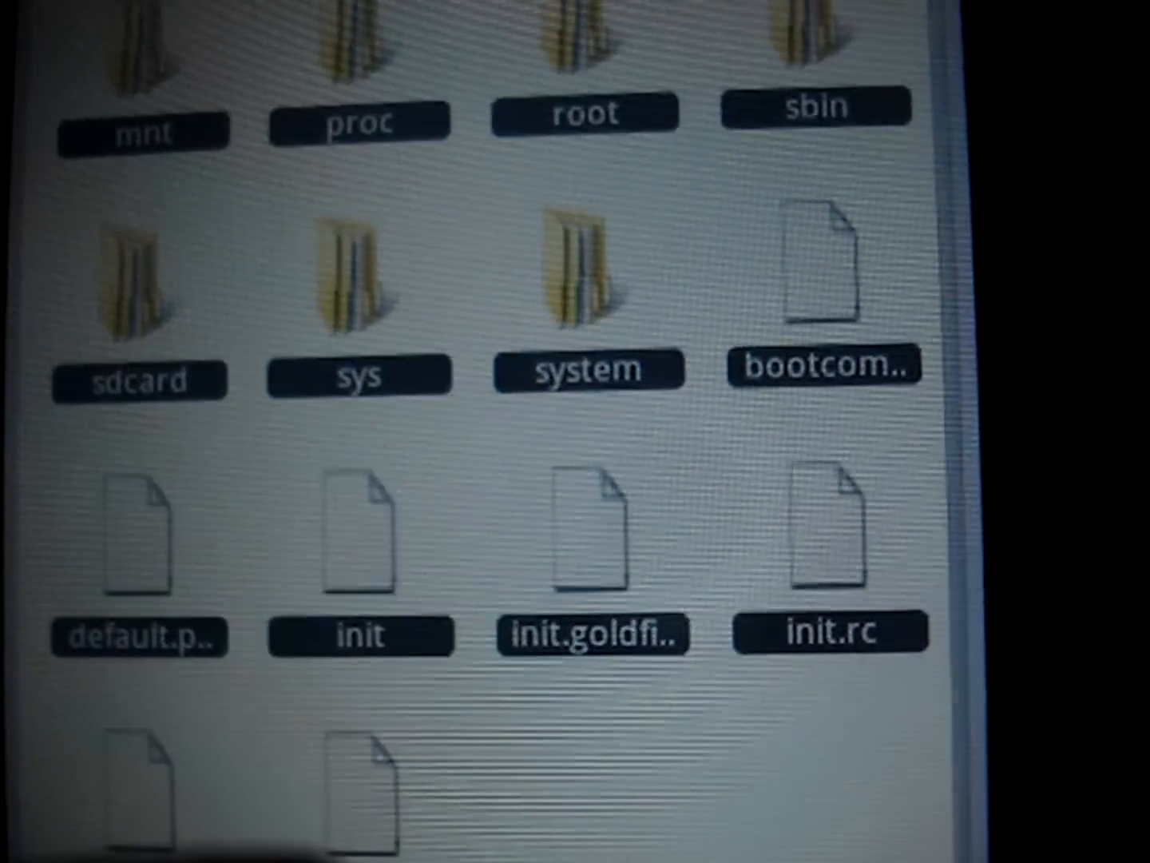
Scroll through the phone's root folders in the My Computer file explorer
{"action": "scroll", "scroll_direction": "down", "scroll_amount": 3}
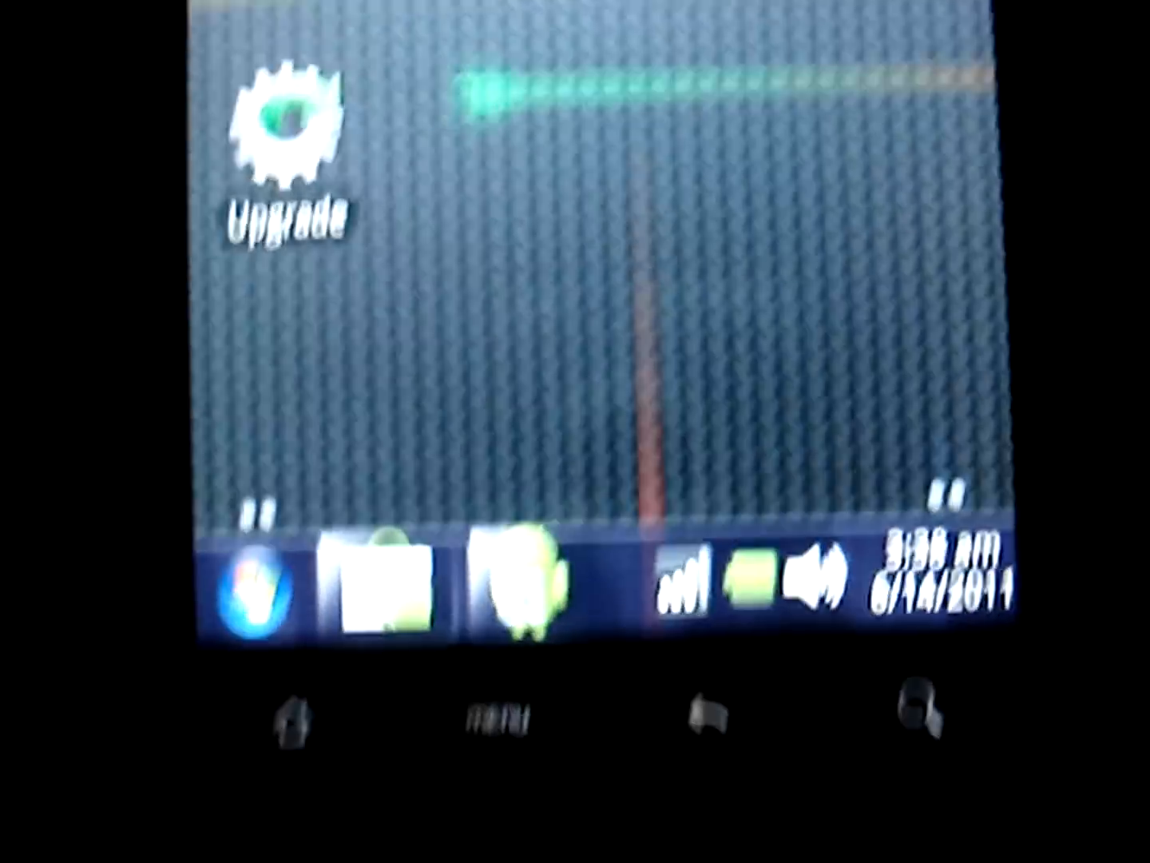
Show All Programs from the start menu and scroll toward N64oid
{"action": "left_click", "coordinate": [256, 590]}
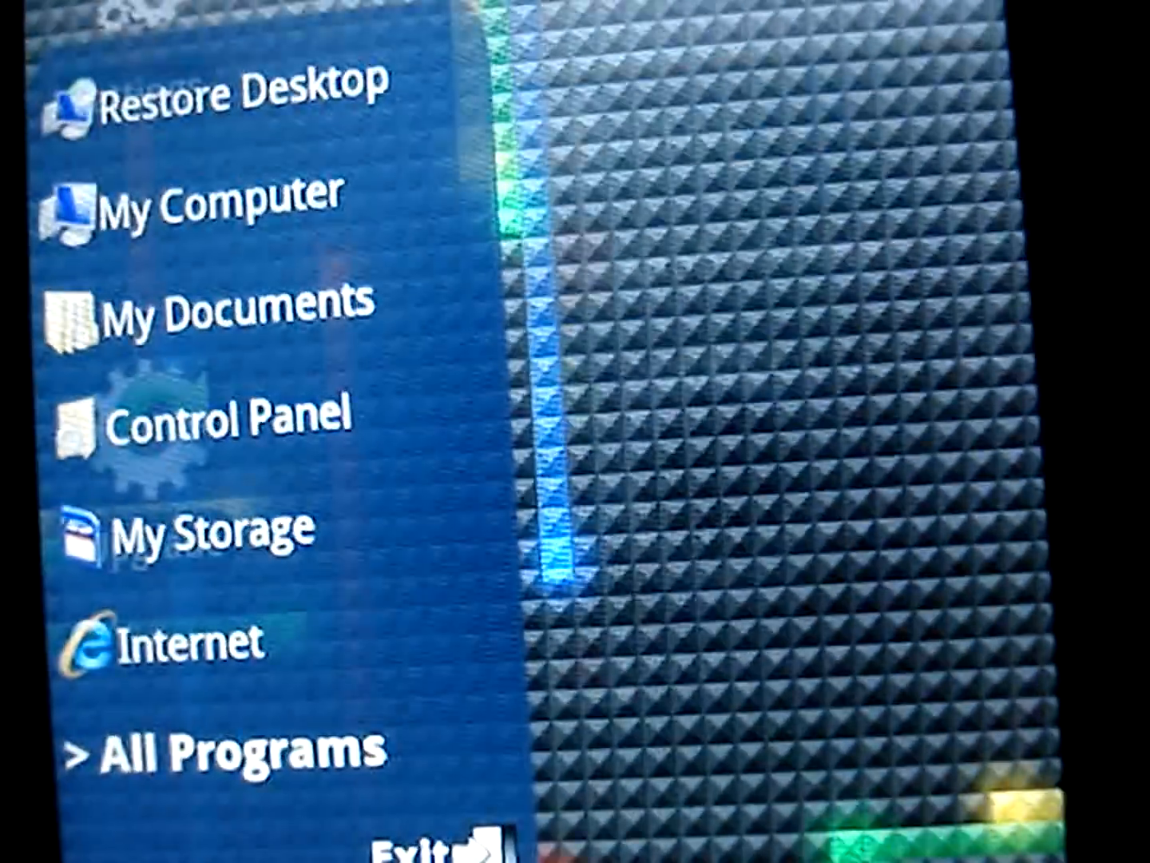
{"action": "left_click", "coordinate": [231, 751]}
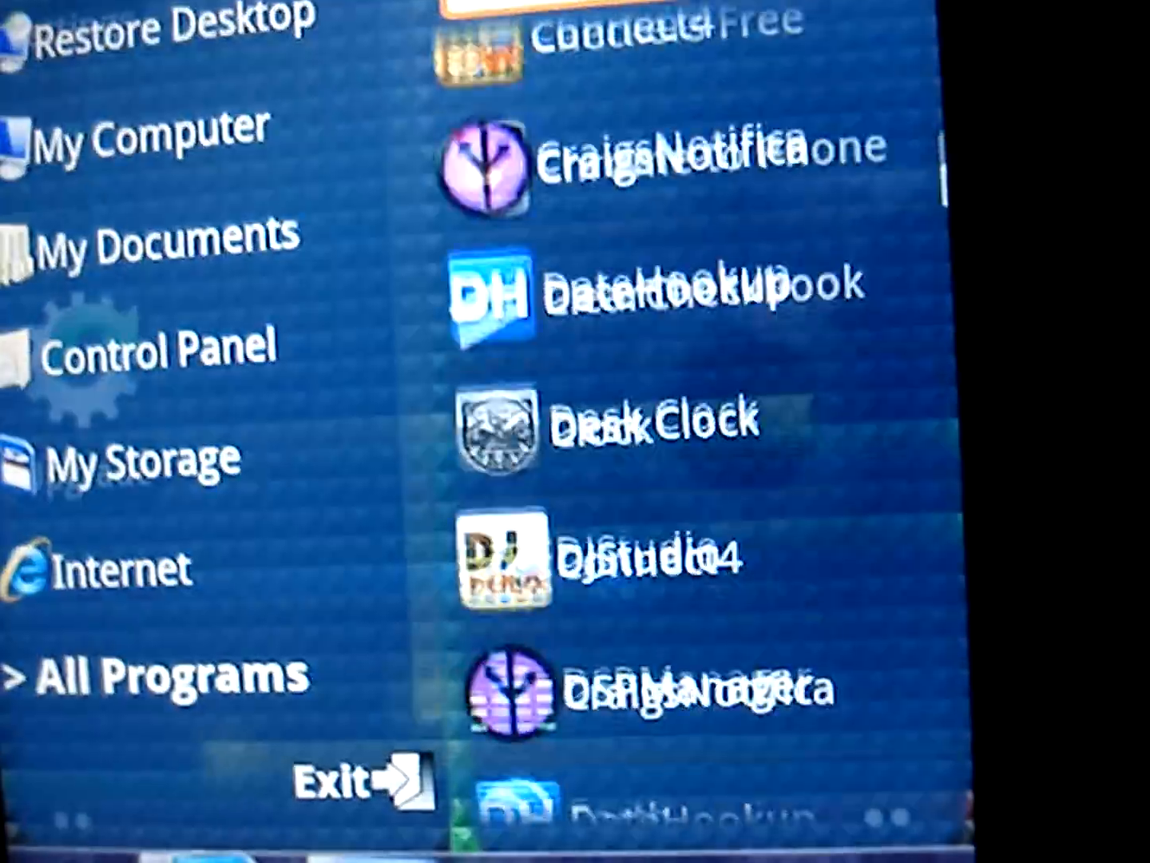
{"action": "scroll", "scroll_direction": "down", "scroll_amount": 3}
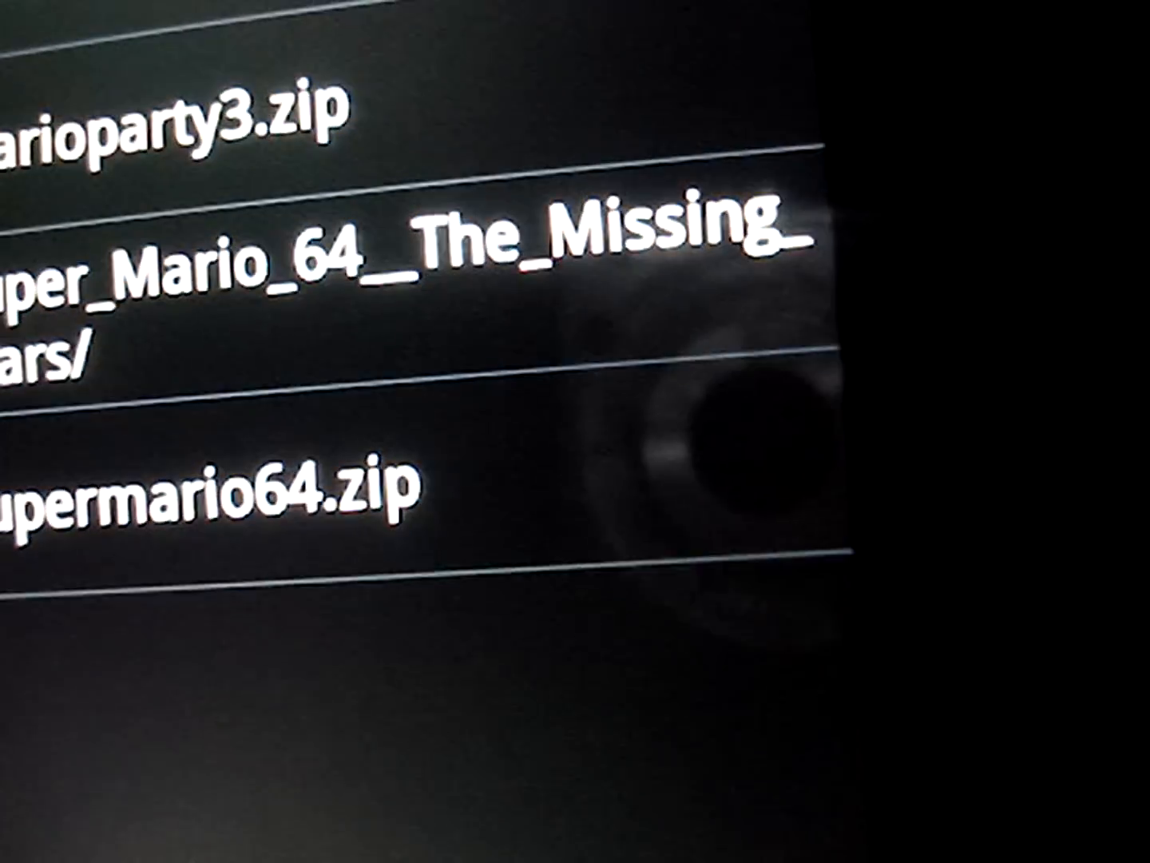
{"action": "left_click", "coordinate": [205, 492]}
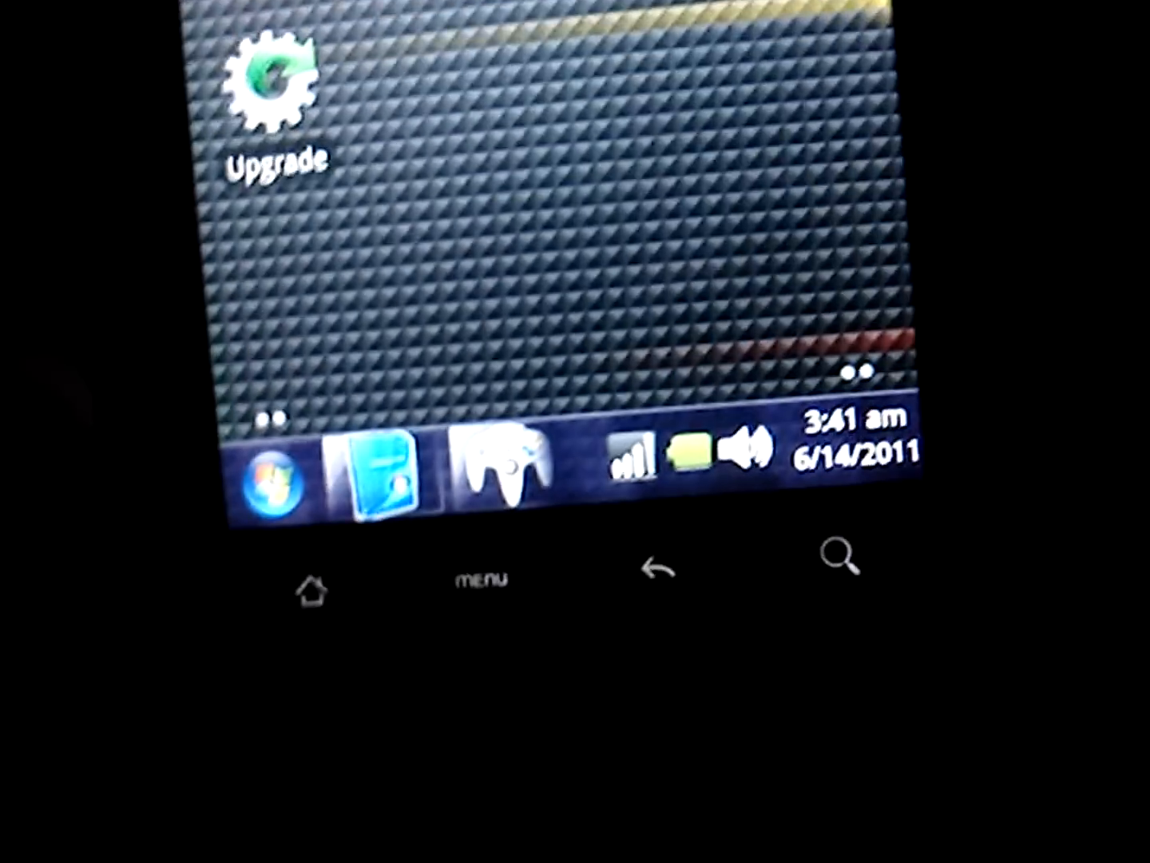
Scroll the desktop to the Computer, Documents and Settings shortcuts for the start menu
{"action": "left_click", "coordinate": [272, 486]}
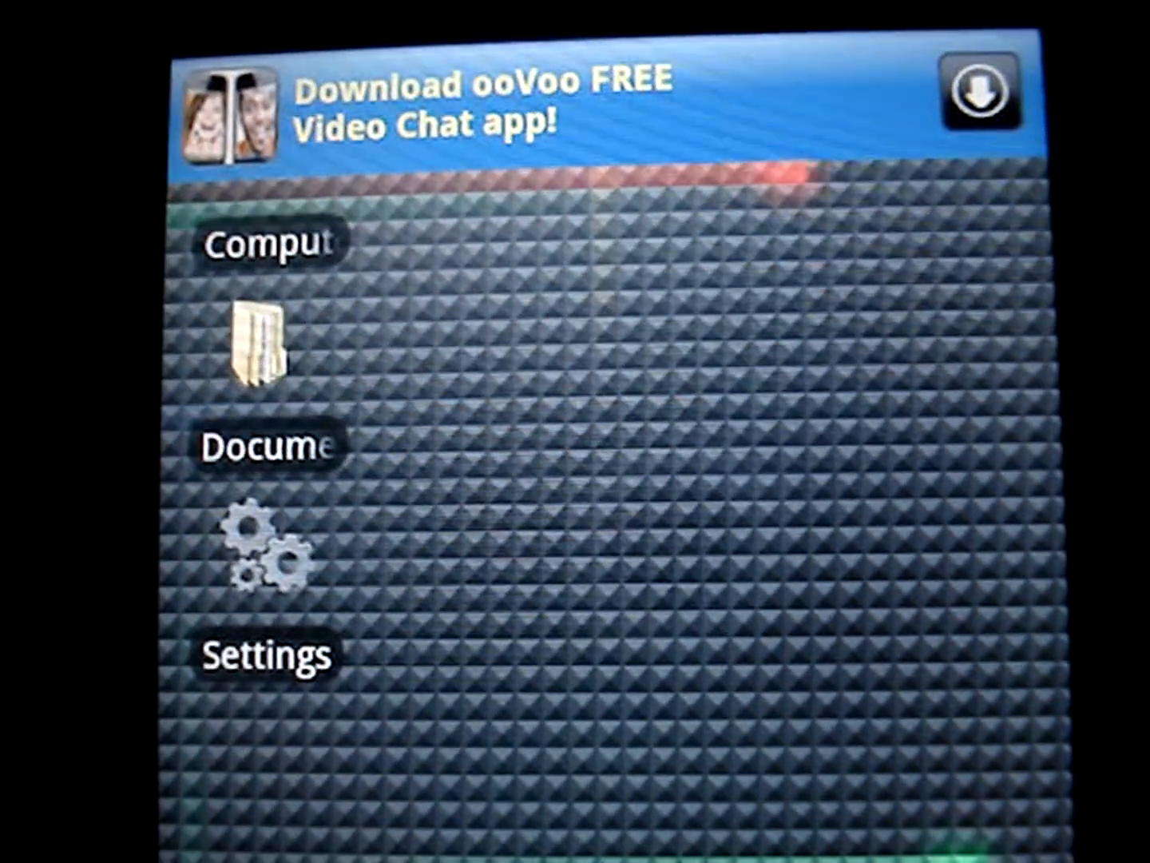
{"action": "scroll", "scroll_direction": "down", "scroll_amount": 3}
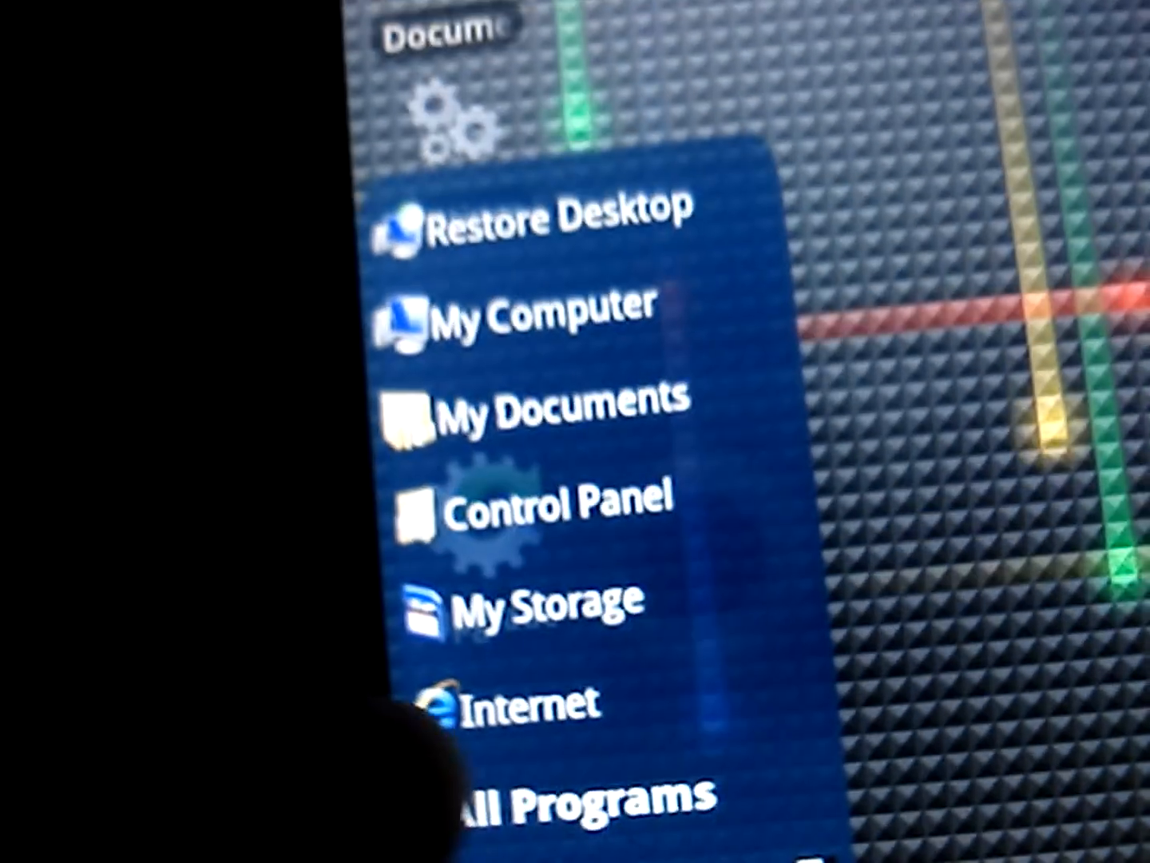
Leave the start menu and pull down notifications to relaunch Android Seven with N64oid running
{"action": "left_click", "coordinate": [519, 710]}
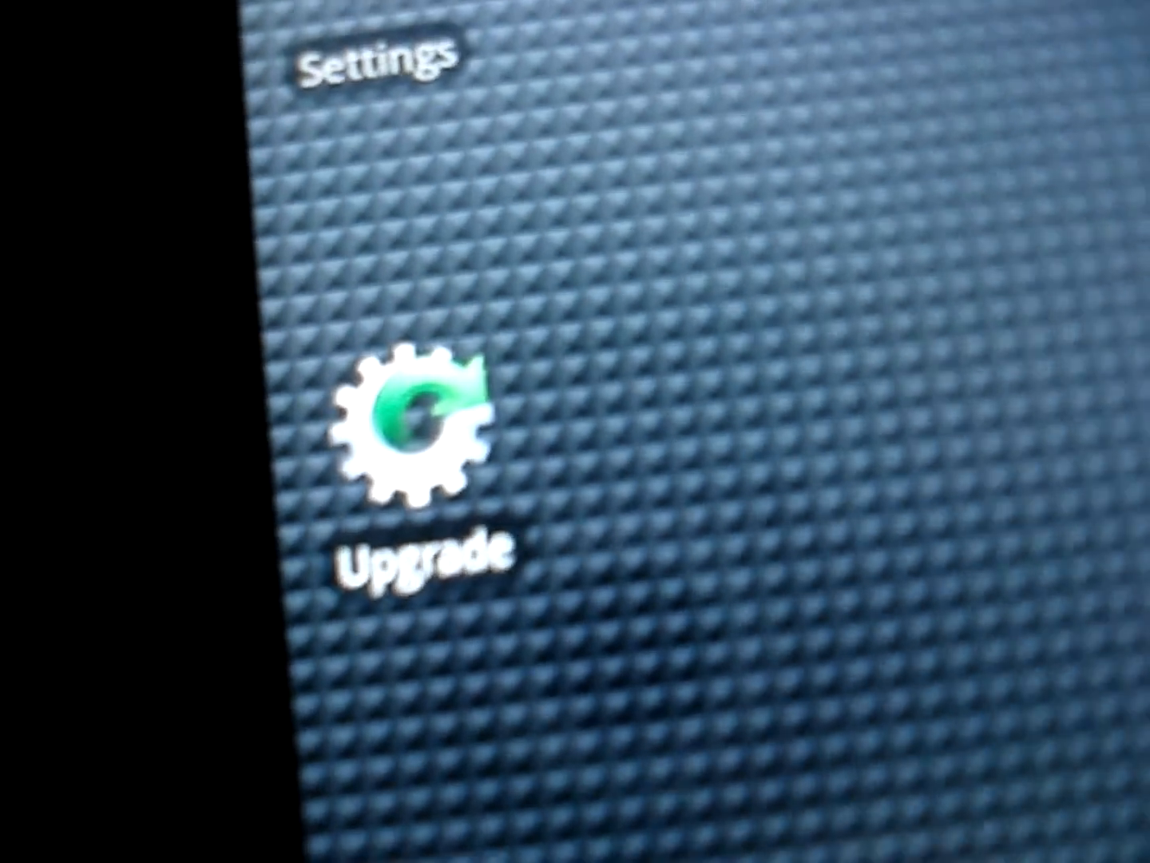
{"action": "left_click", "coordinate": [415, 423]}
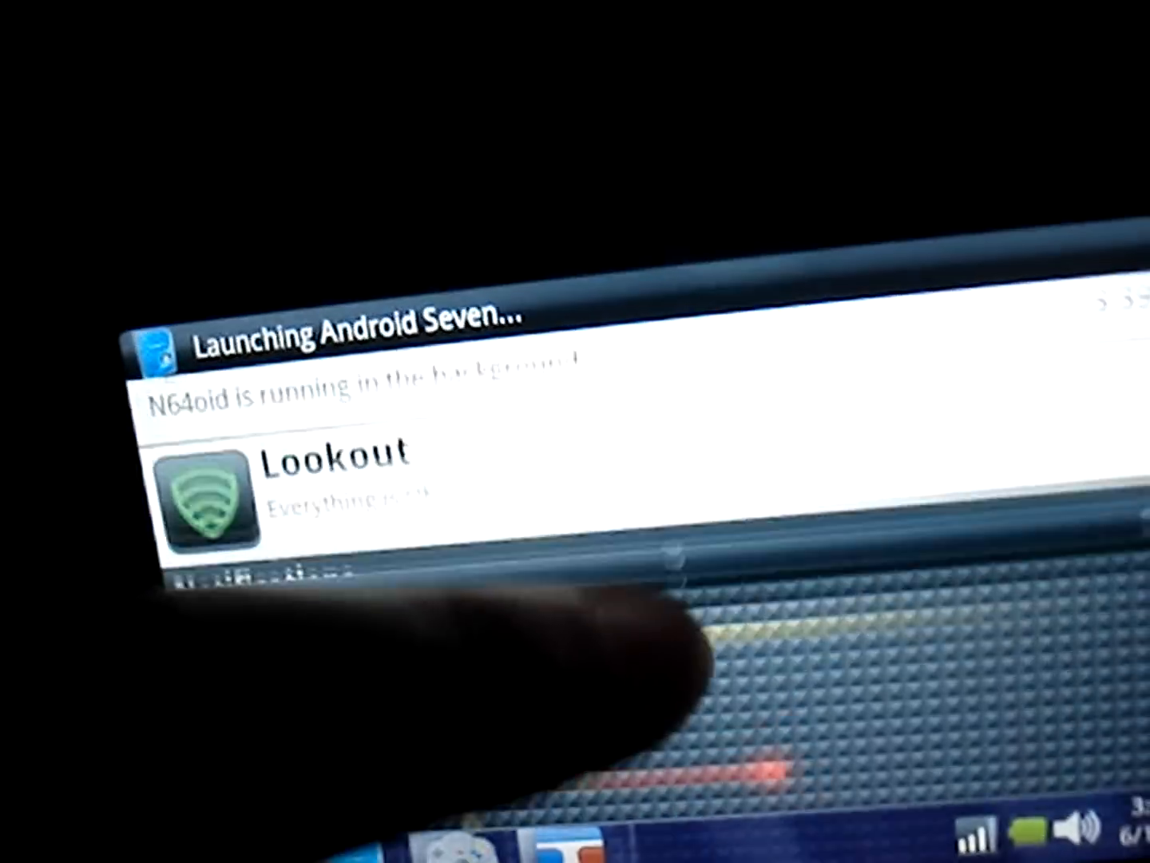